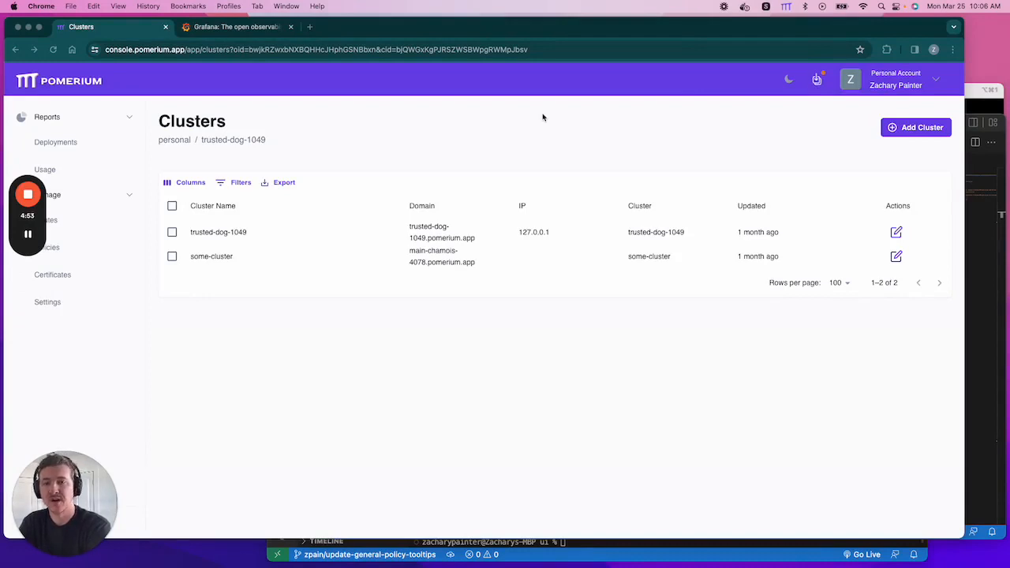
# Name the new route 'Grafana' in the General settings of the Create Route form
pyautogui.click(237, 25)
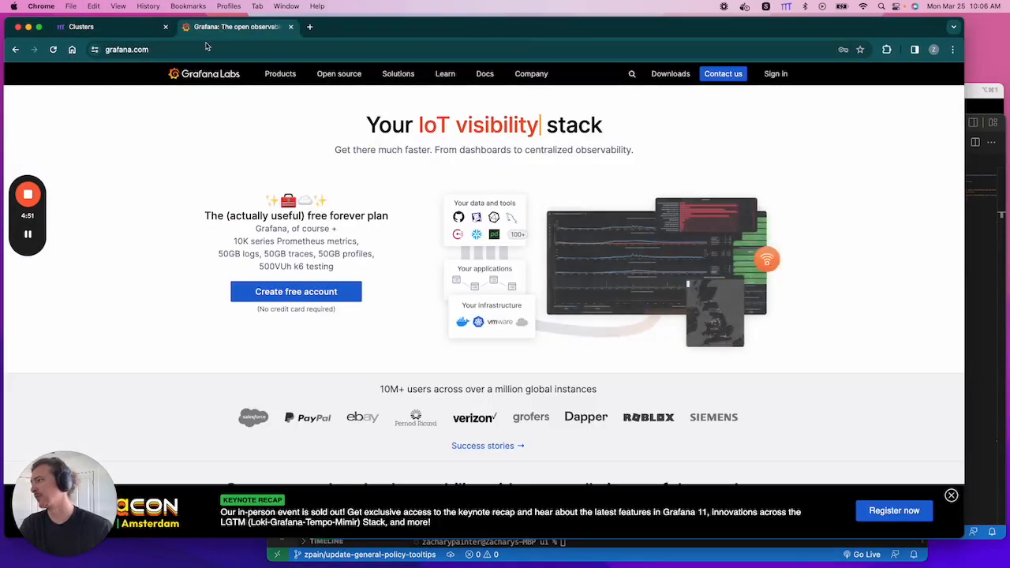
pyautogui.click(82, 26)
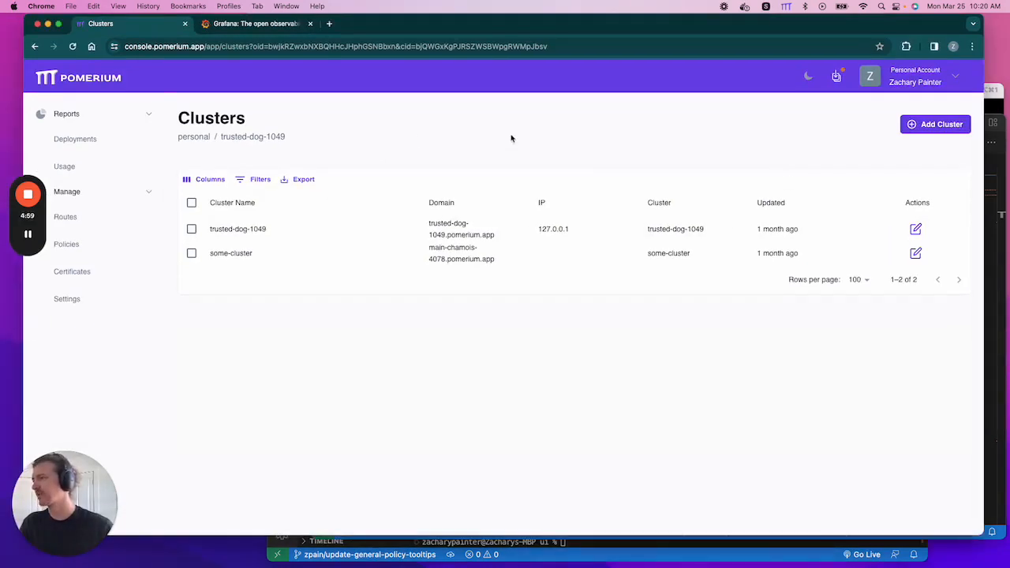
pyautogui.moveTo(77, 221)
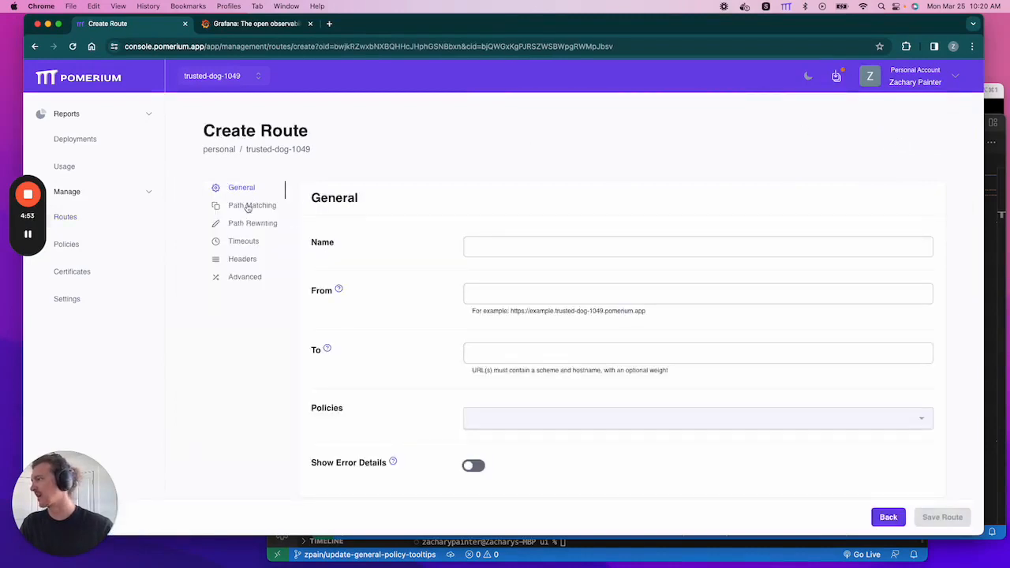
pyautogui.click(252, 223)
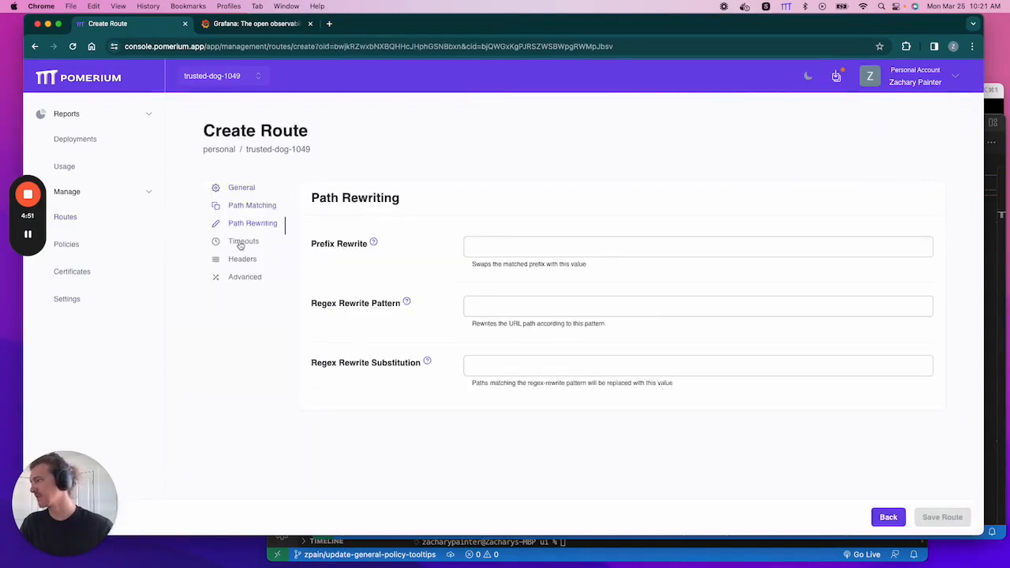
pyautogui.click(242, 187)
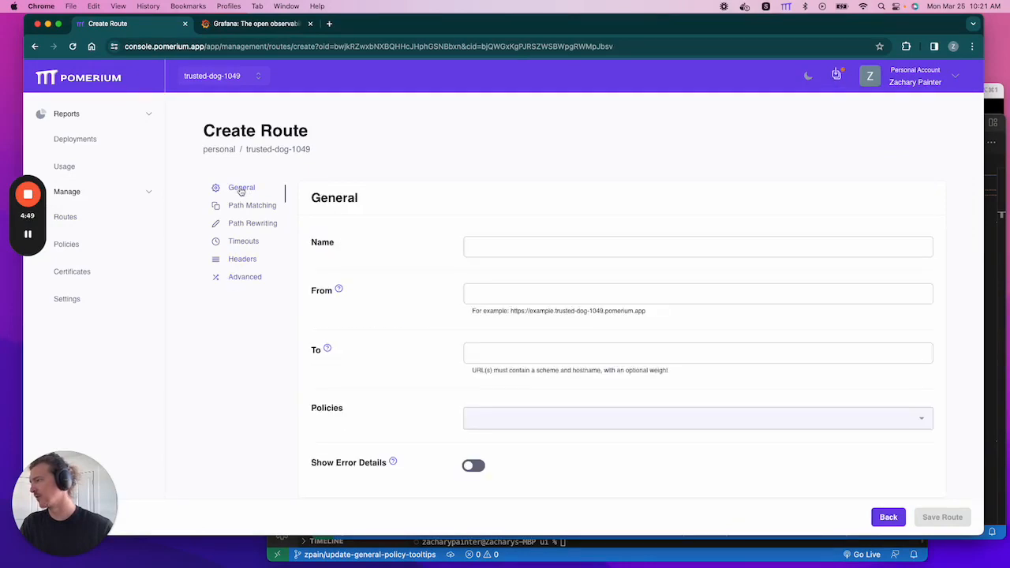
pyautogui.click(697, 246)
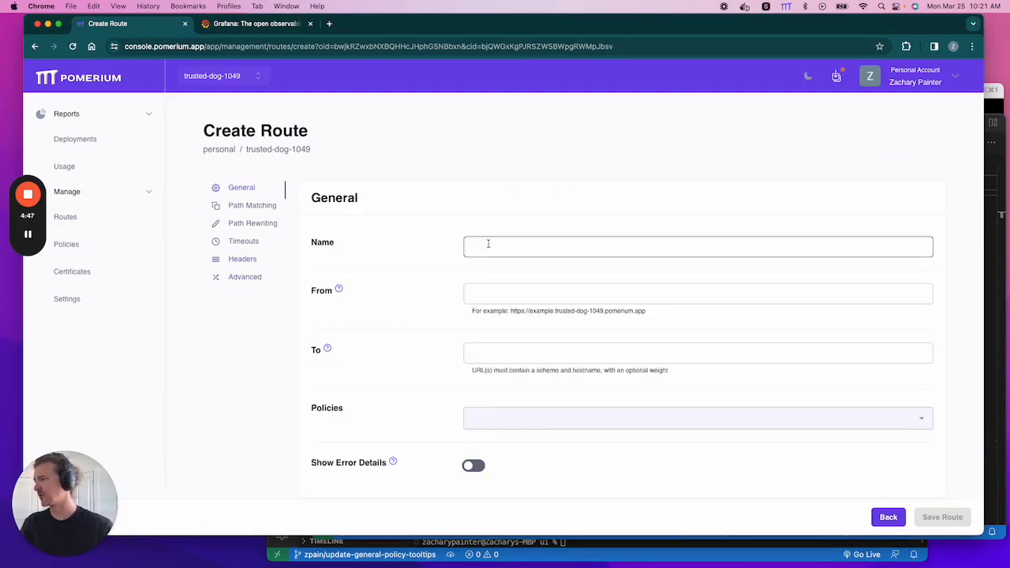
pyautogui.write('Grafana')
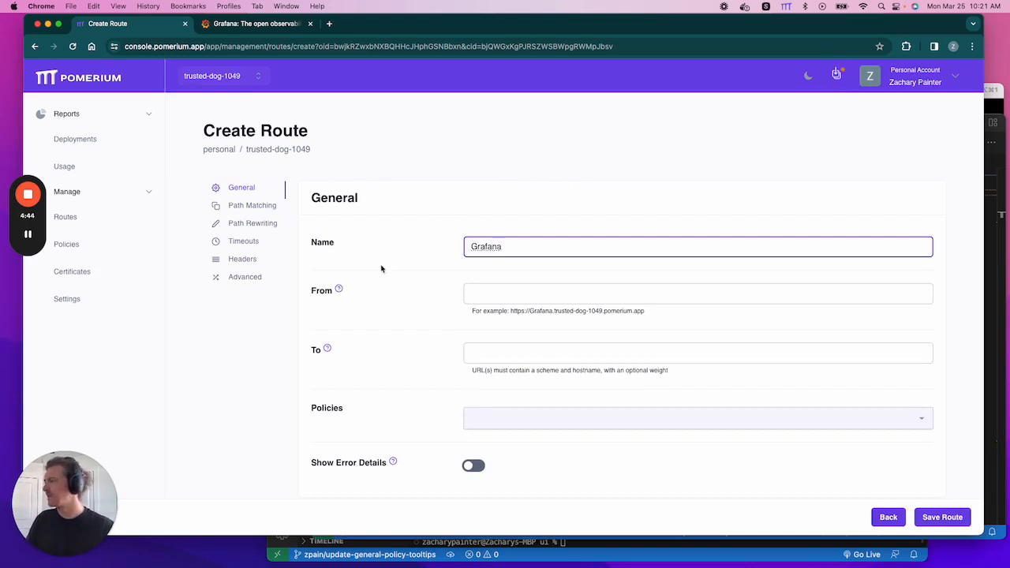
pyautogui.moveTo(340, 291)
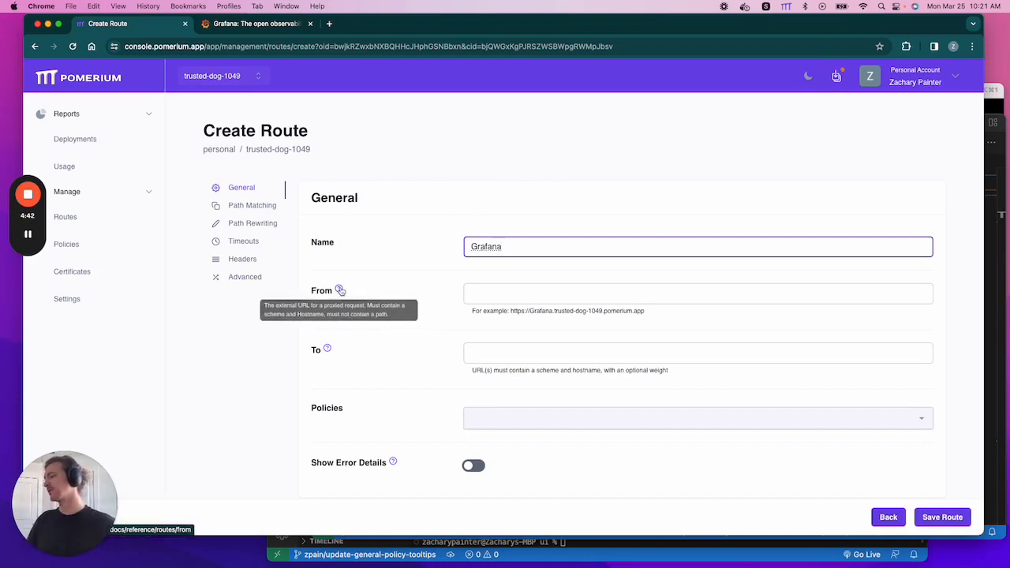
pyautogui.moveTo(407, 287)
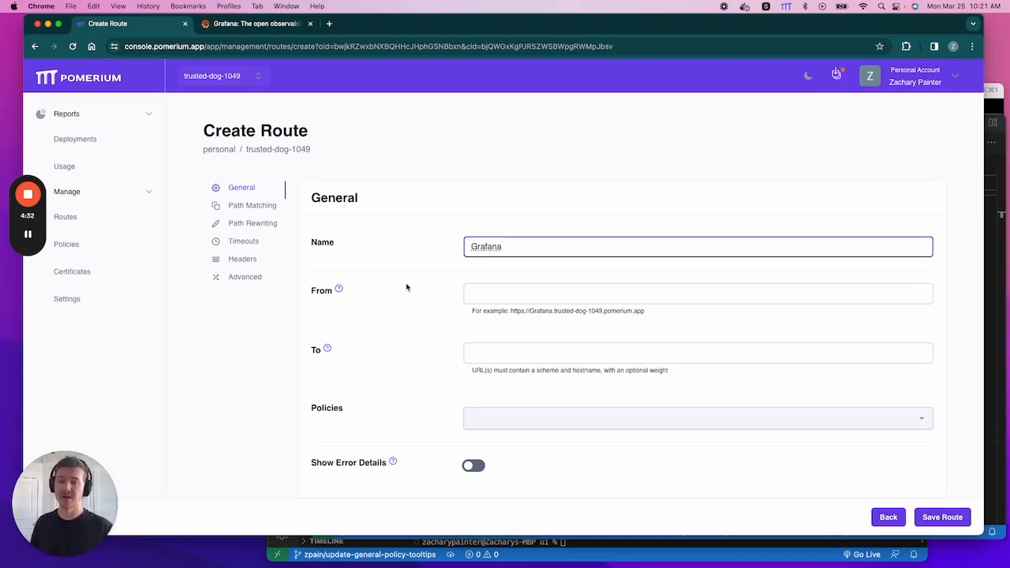
pyautogui.click(697, 292)
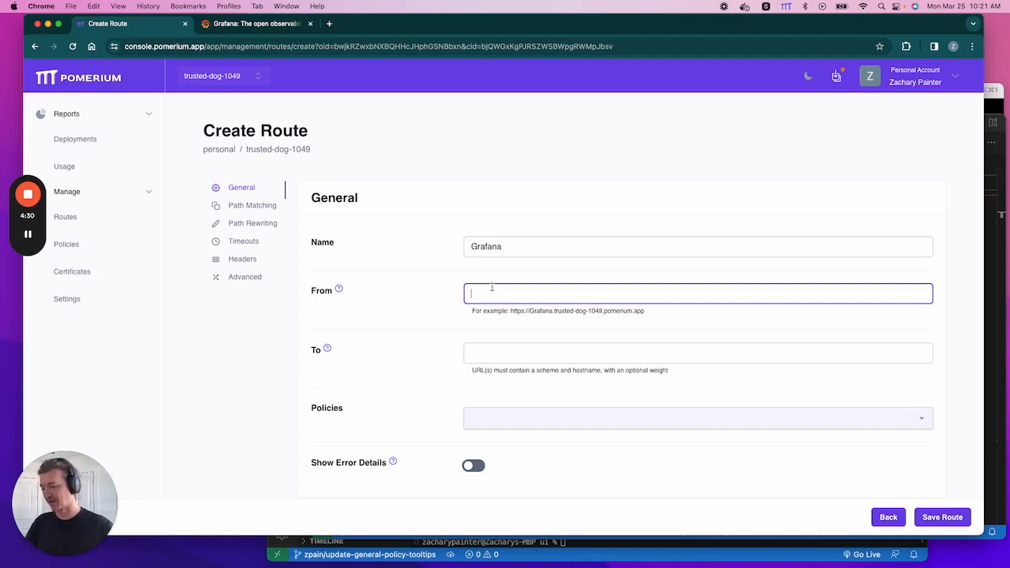
pyautogui.write('https://')
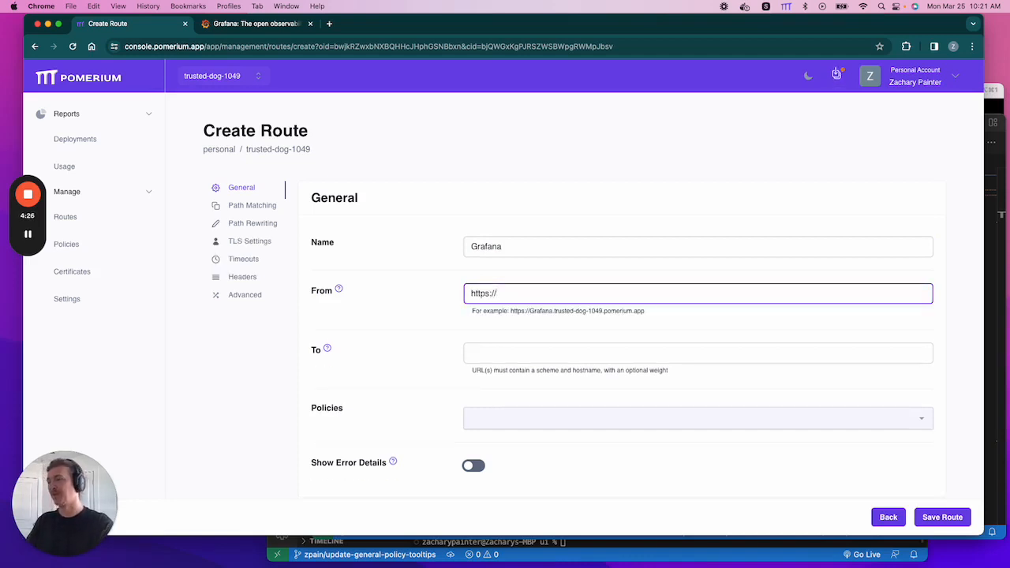
pyautogui.write('grafna')
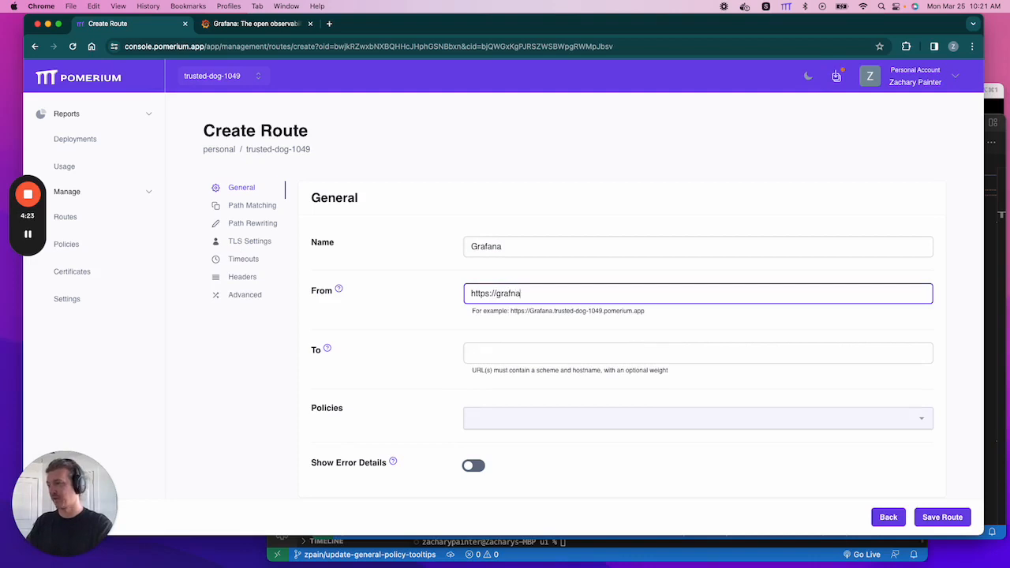
pyautogui.write('a.')
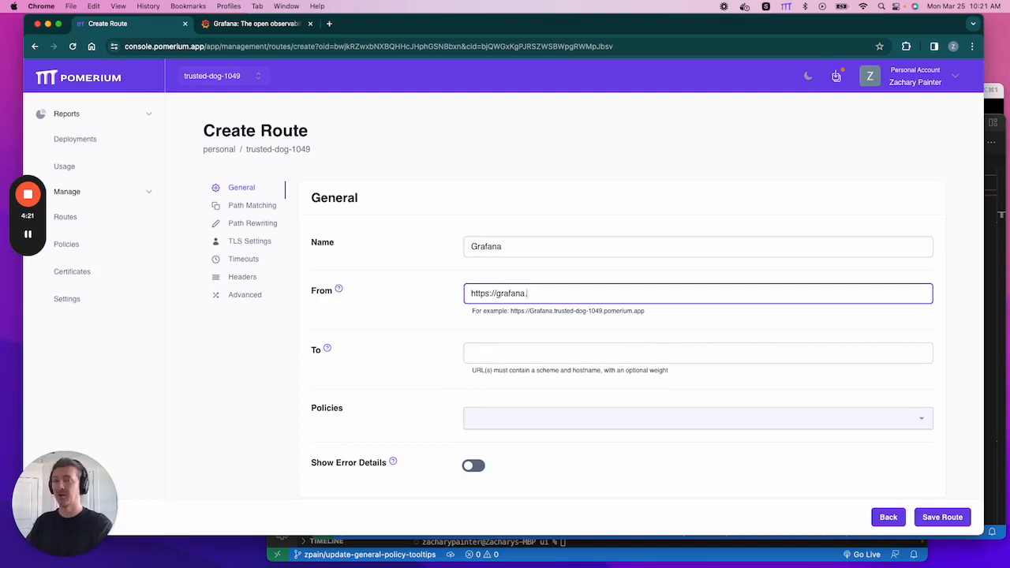
pyautogui.write('trusted-dog-1049.pomerium.app')
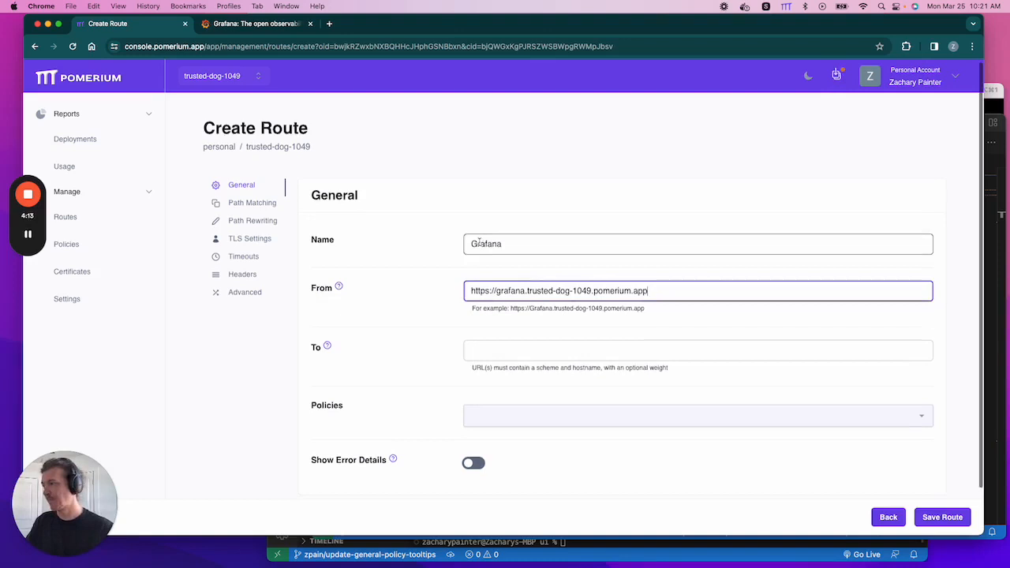
pyautogui.click(697, 351)
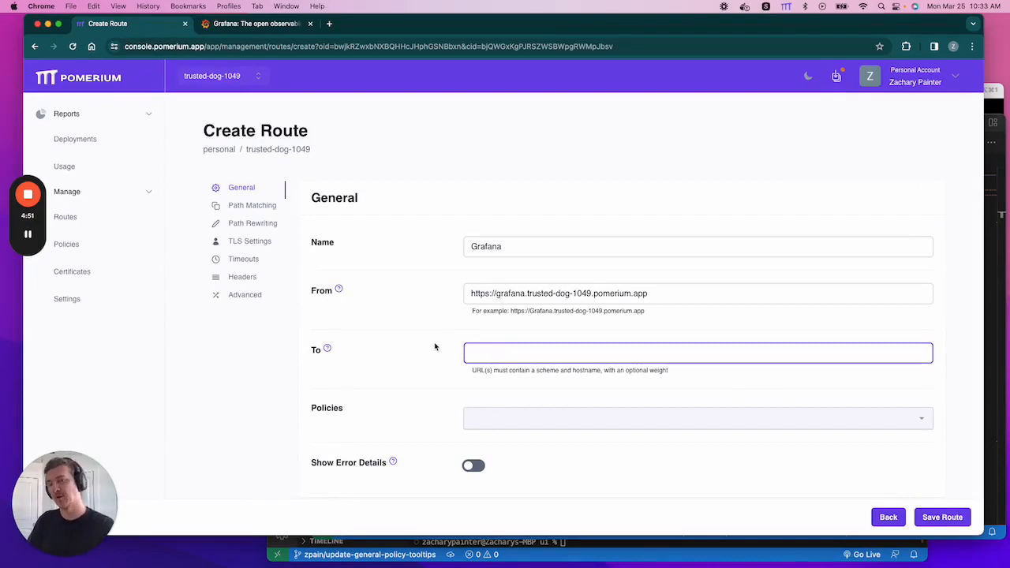
pyautogui.write('h')
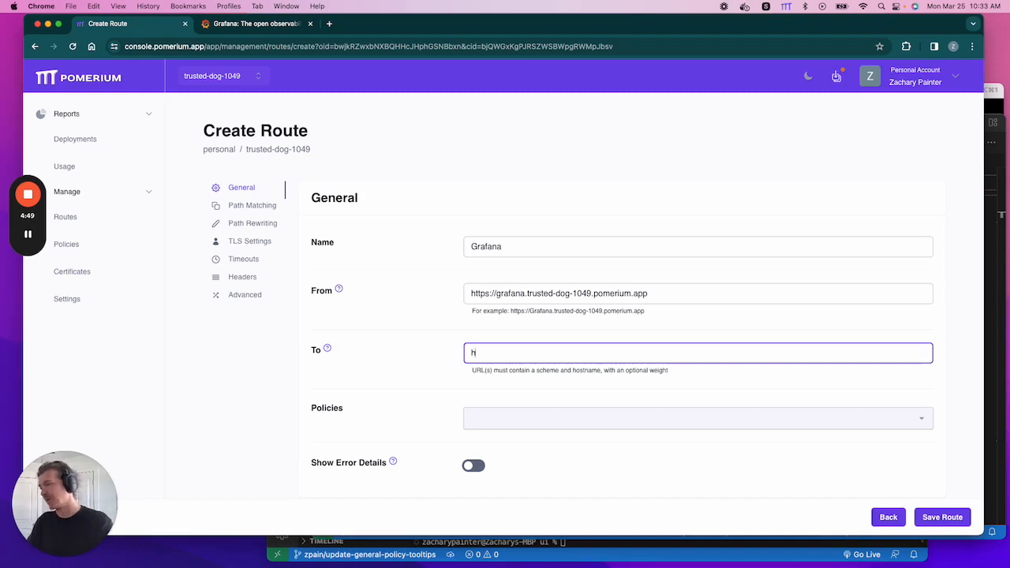
pyautogui.write('ttp://')
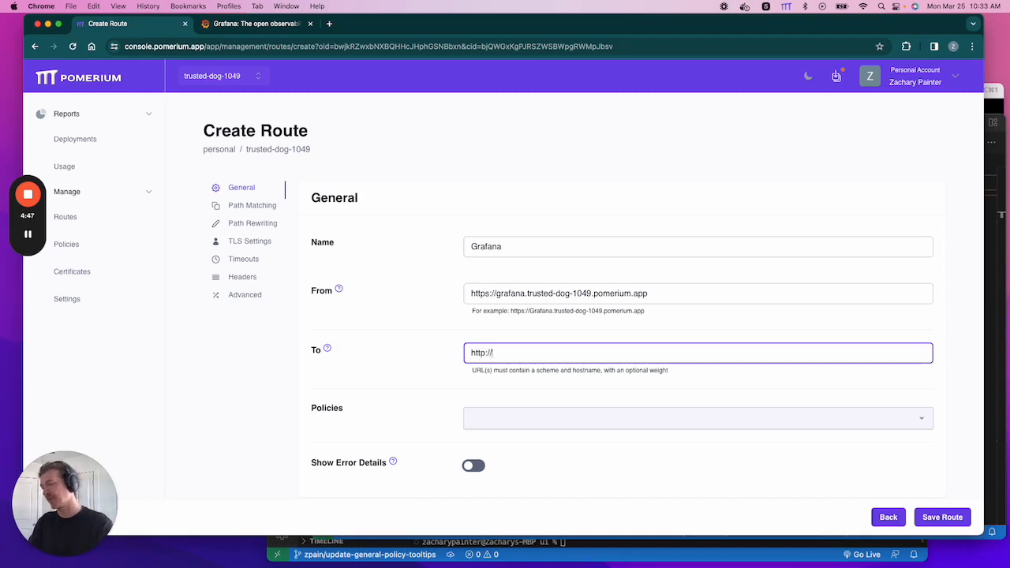
pyautogui.write('grafana')
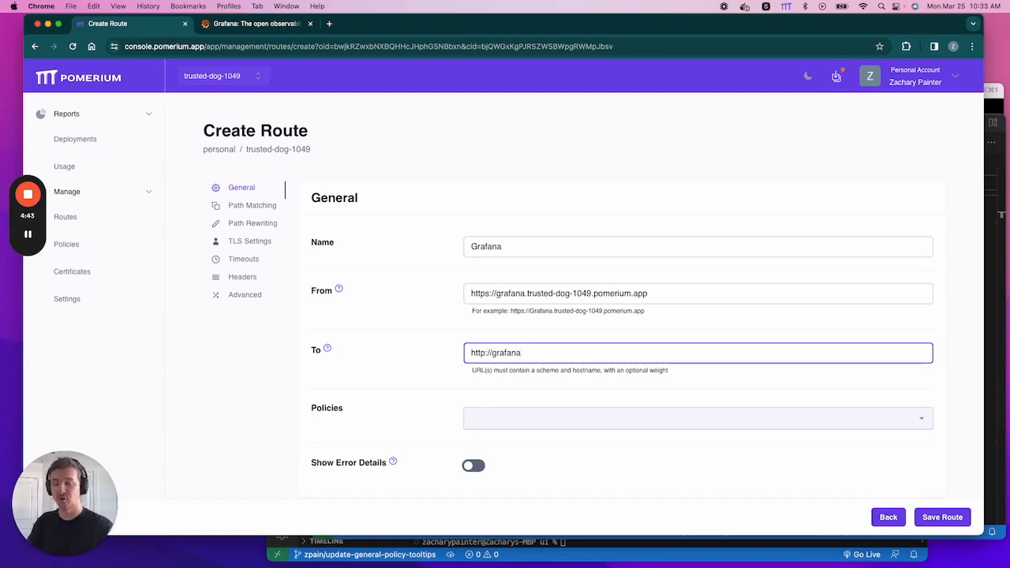
pyautogui.write(':3000')
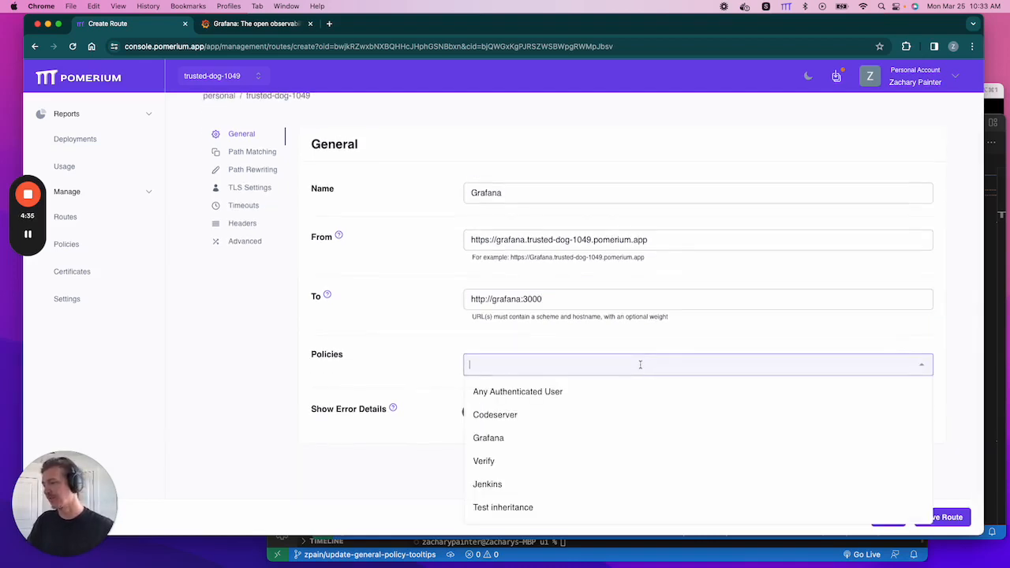
pyautogui.click(488, 439)
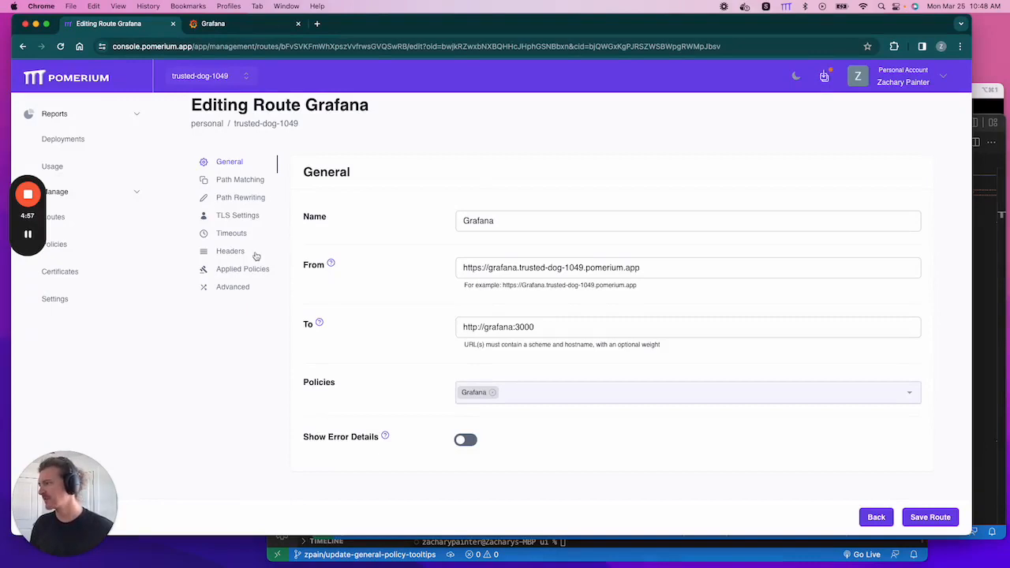
pyautogui.click(231, 251)
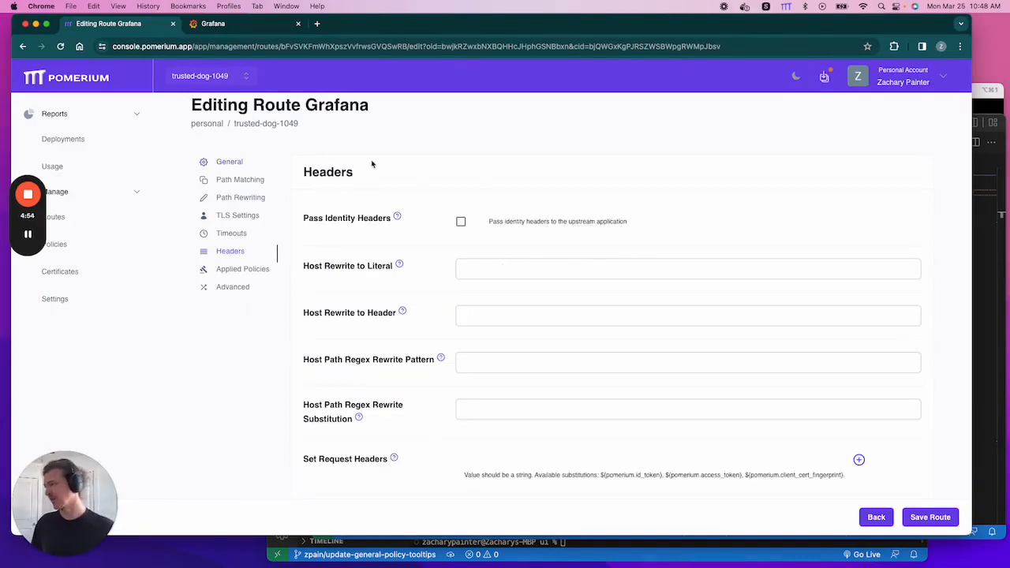
pyautogui.moveTo(402, 312)
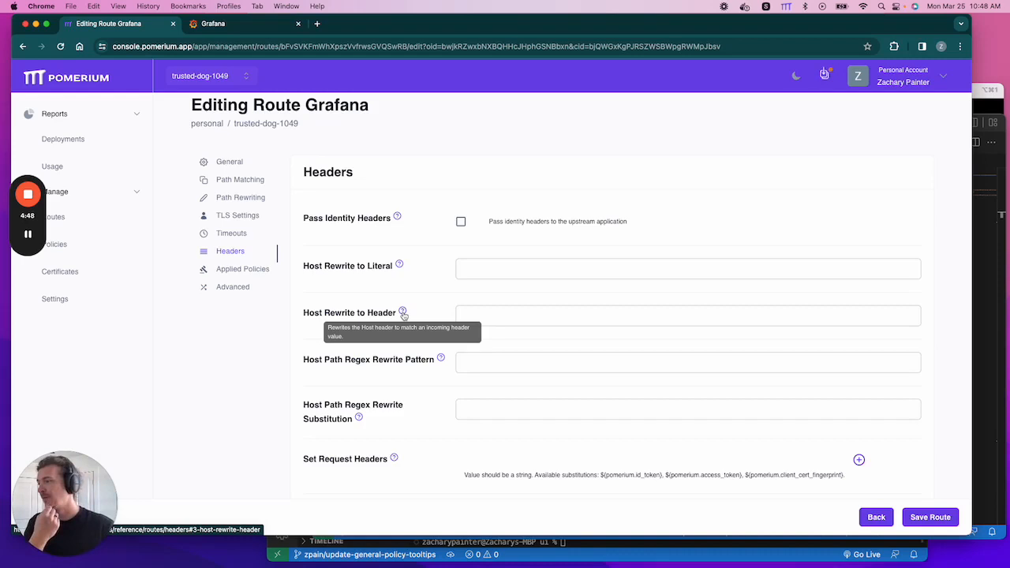
pyautogui.moveTo(420, 312)
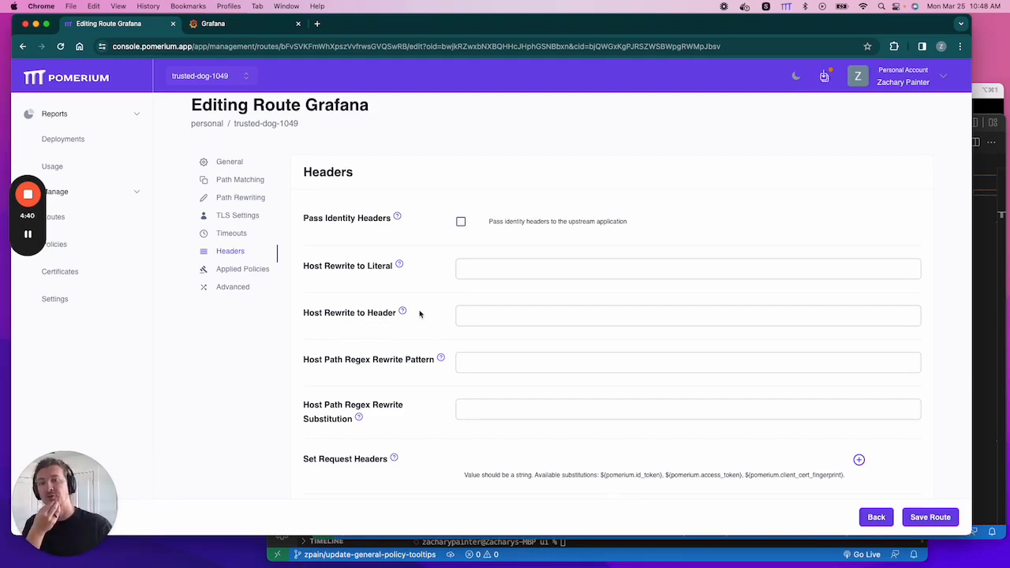
pyautogui.moveTo(340, 211)
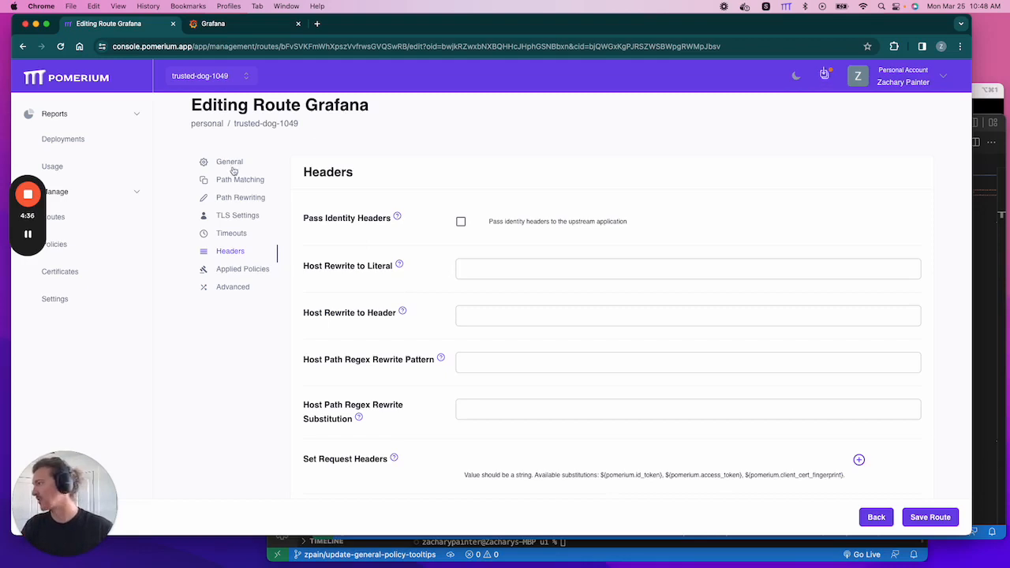
pyautogui.click(228, 161)
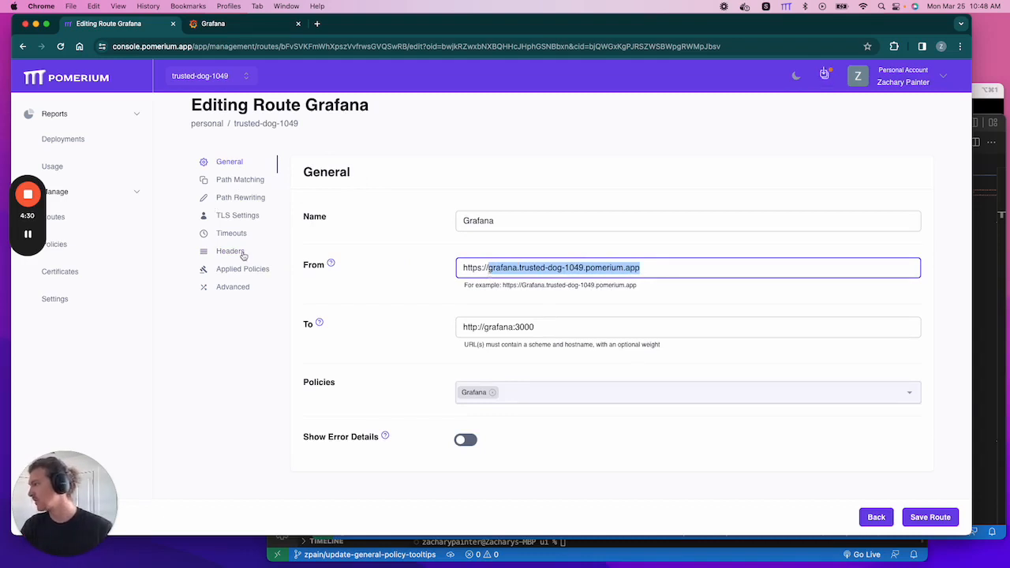
# Enter grafana.trusted-dog-1049.pomerium.app as the Host Rewrite to Header value
pyautogui.click(231, 251)
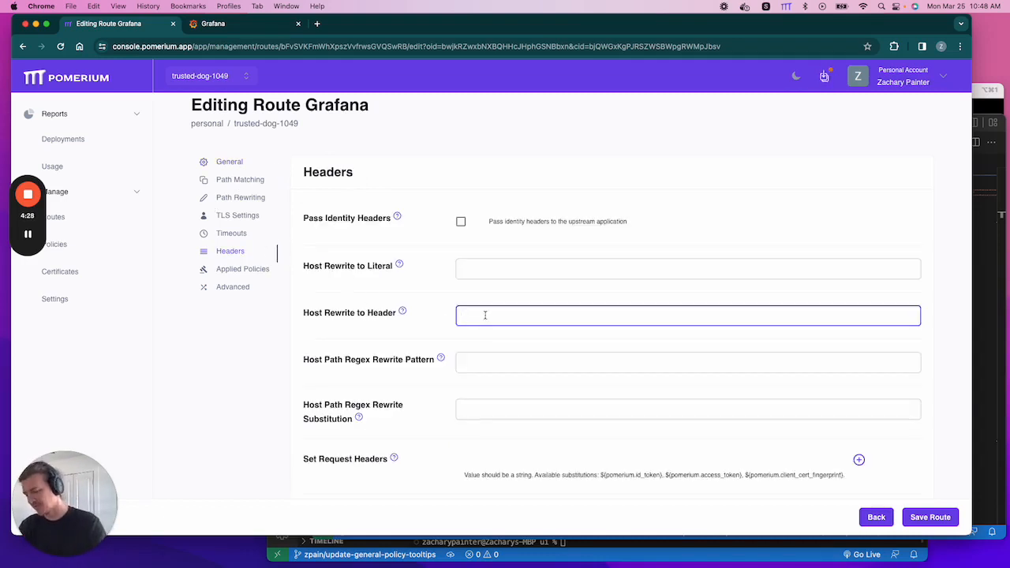
pyautogui.write('grafana.trusted-dog-1049.pomerium.app')
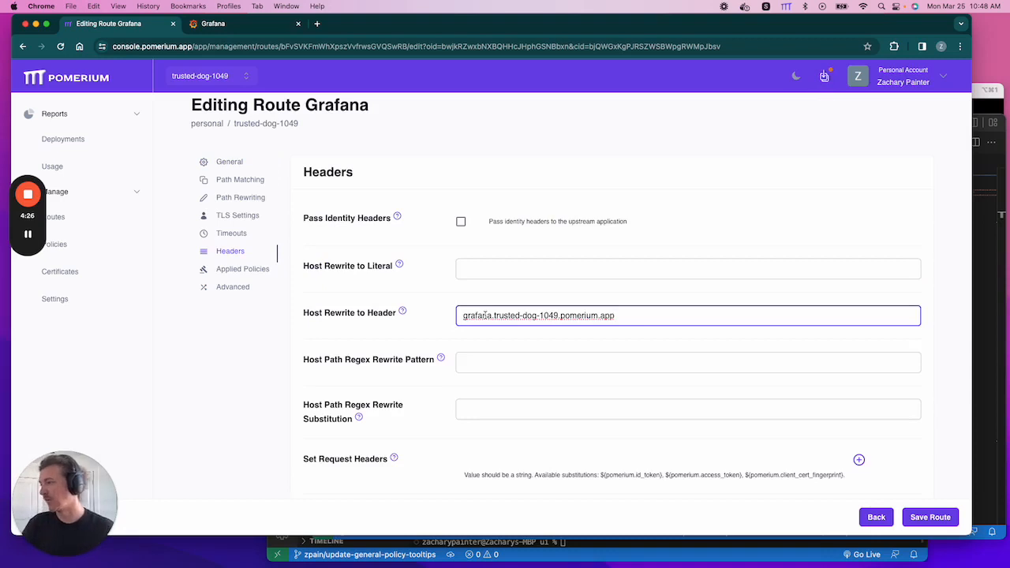
pyautogui.moveTo(404, 222)
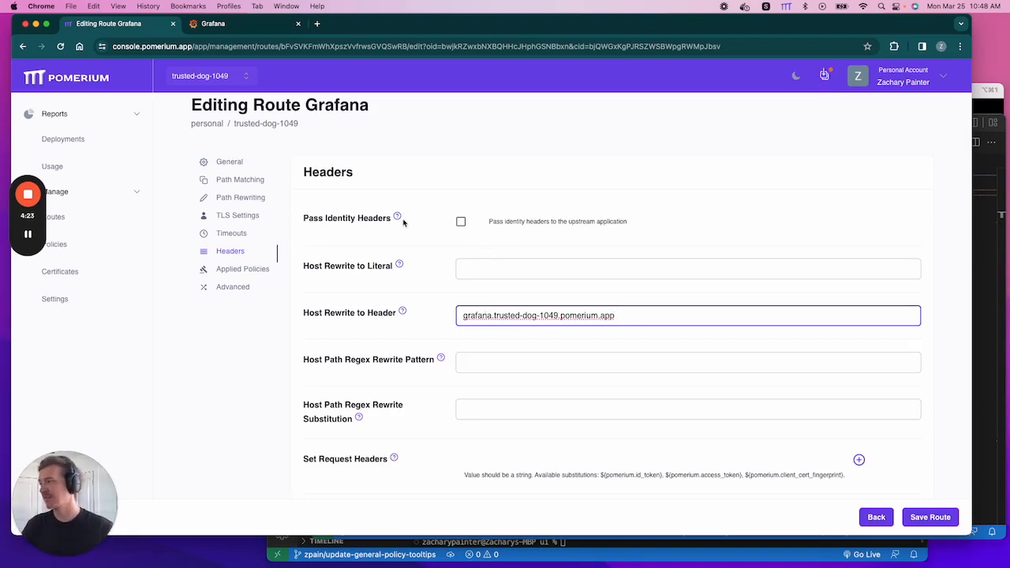
pyautogui.moveTo(438, 209)
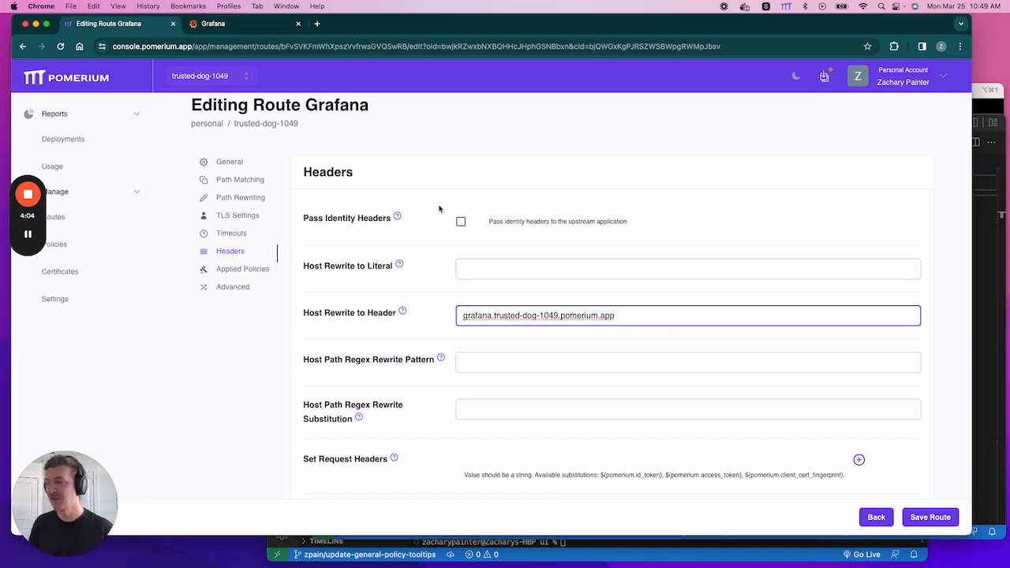
pyautogui.moveTo(449, 220)
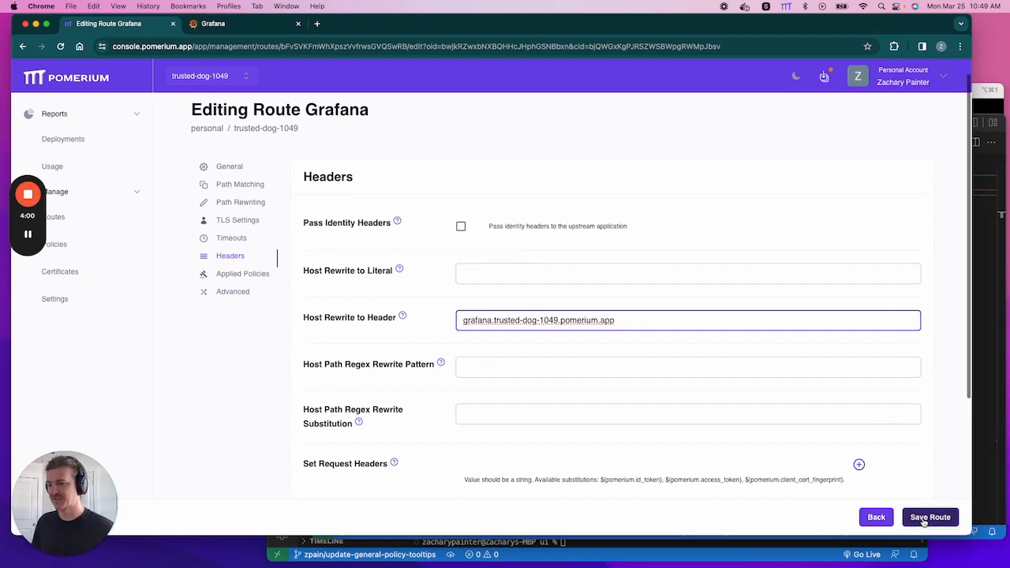
# Save the route with the host rewrite and return to the route editor after checking Grafana
pyautogui.click(929, 518)
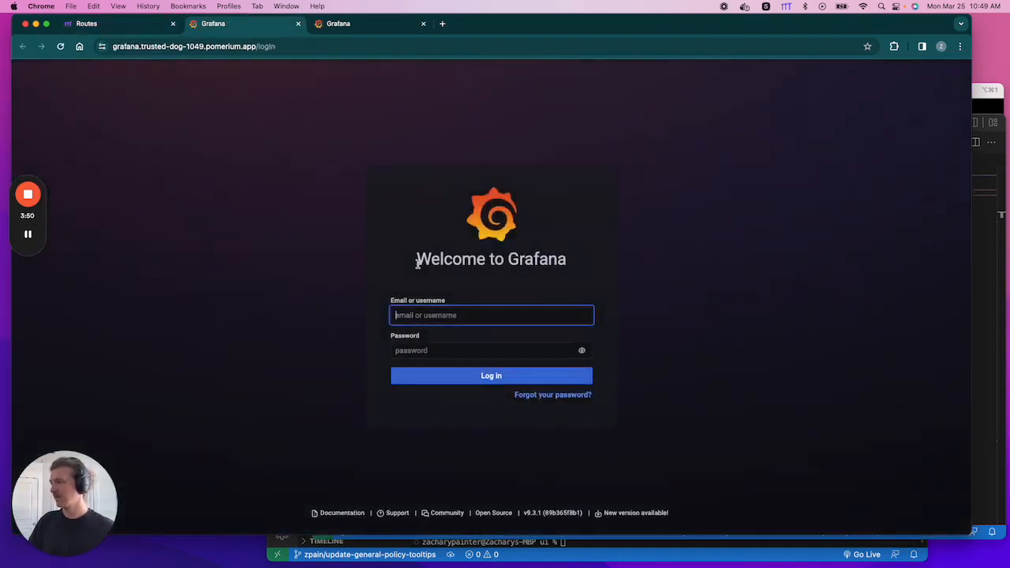
pyautogui.moveTo(349, 71)
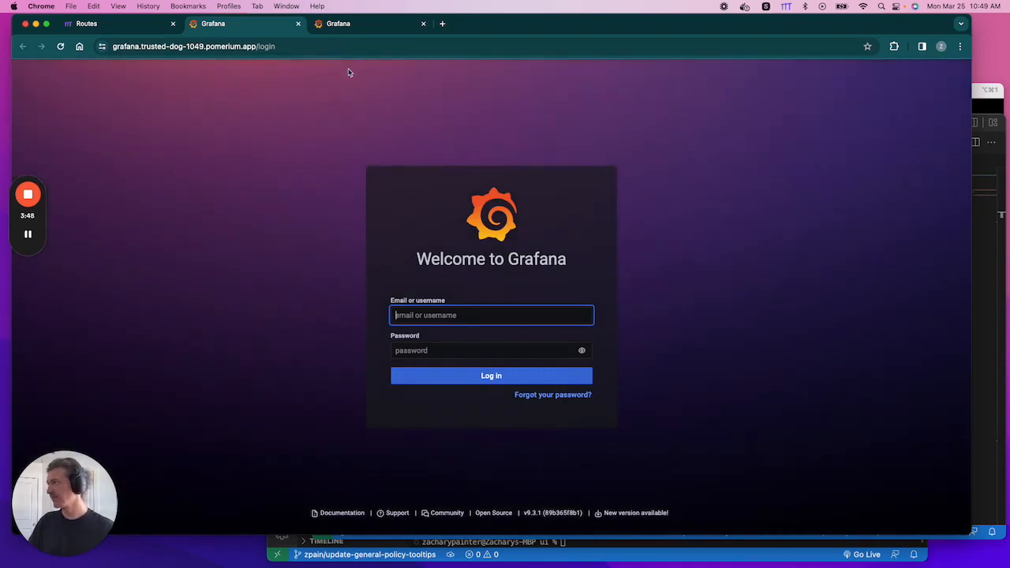
pyautogui.click(119, 24)
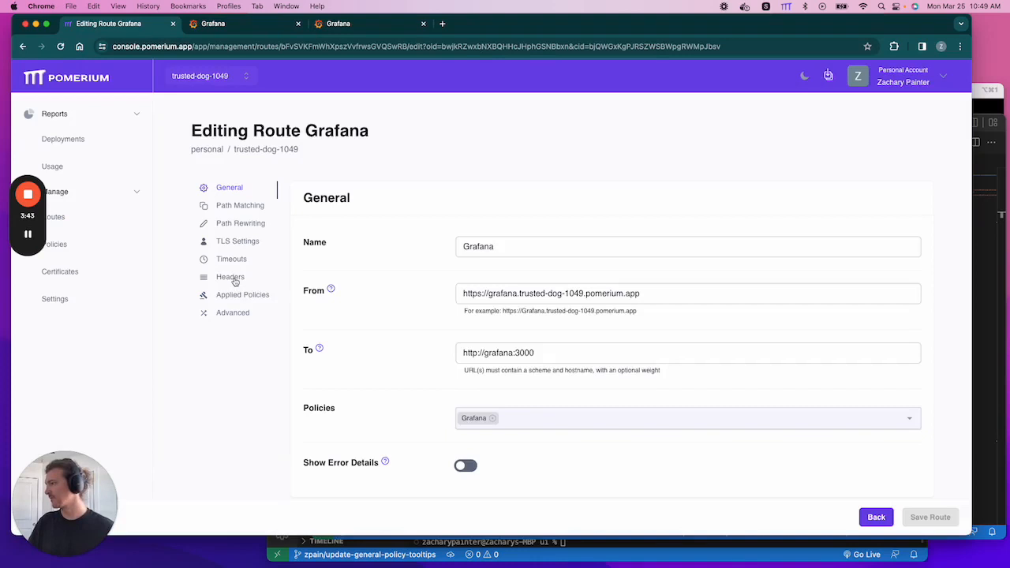
# Enable Pass Identity Headers for the route, save it, and switch to Grafana to test
pyautogui.click(231, 276)
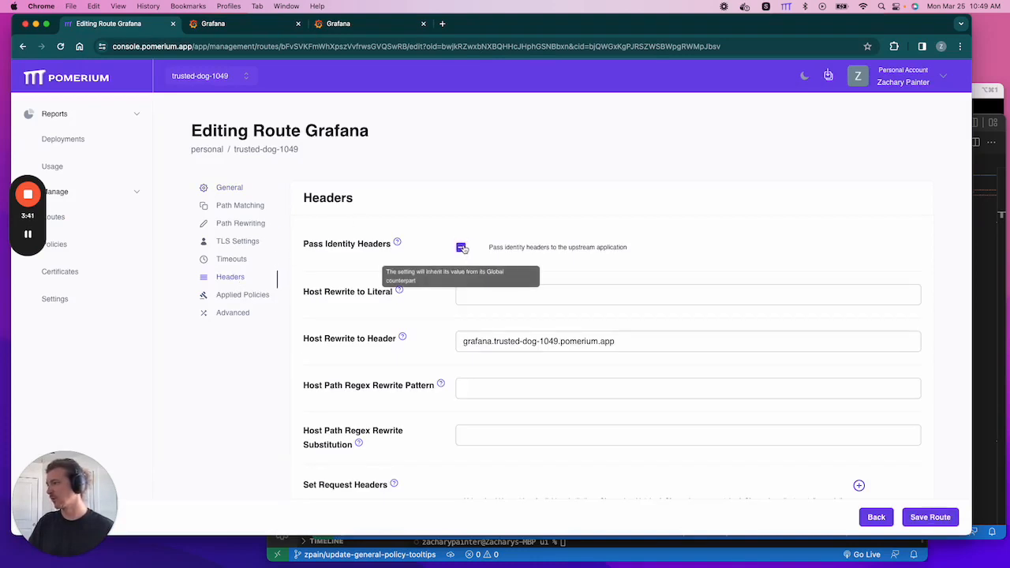
pyautogui.click(460, 246)
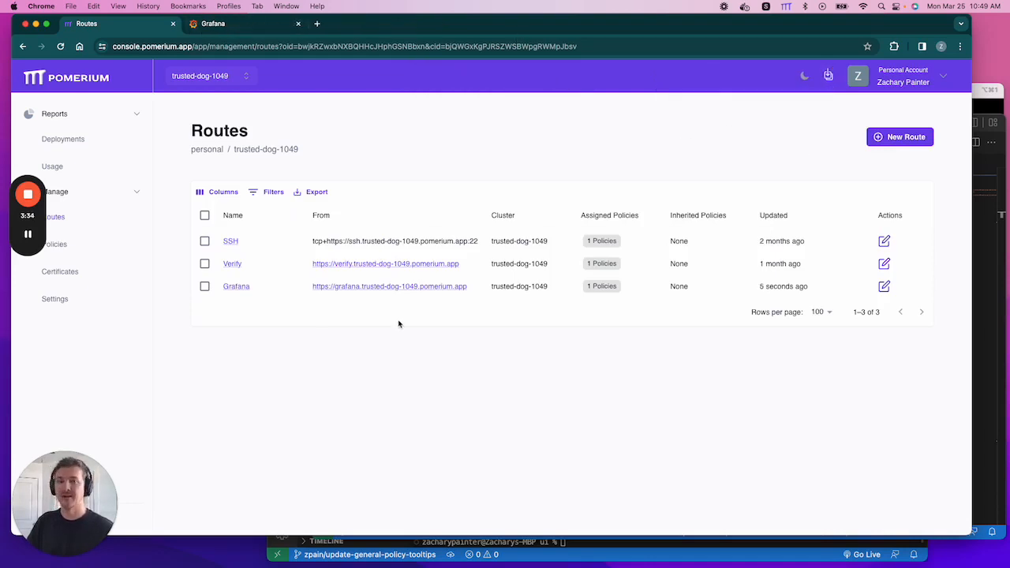
pyautogui.click(389, 286)
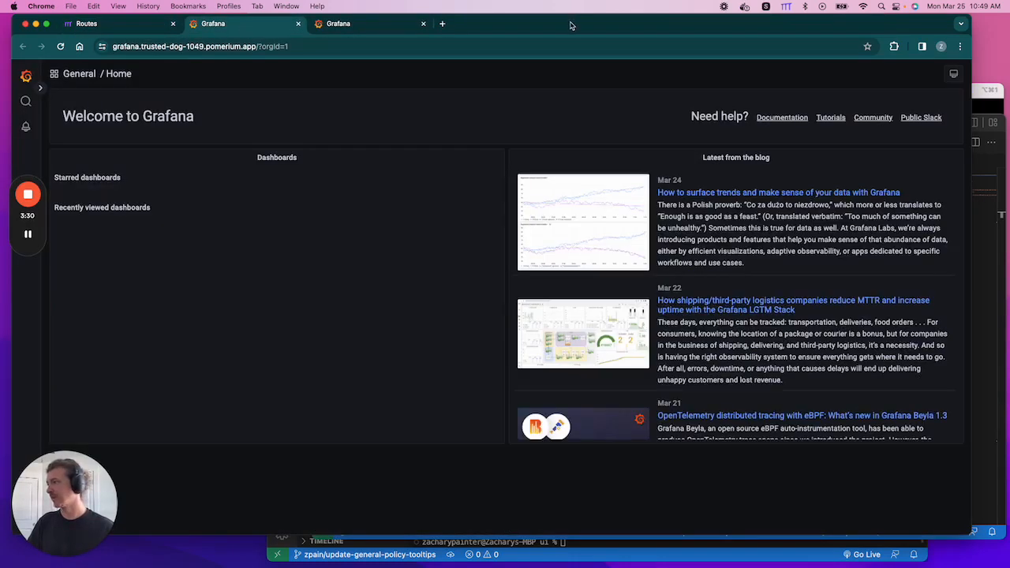
# Show the signed-in user's account menu on the Grafana home dashboard
pyautogui.click(173, 493)
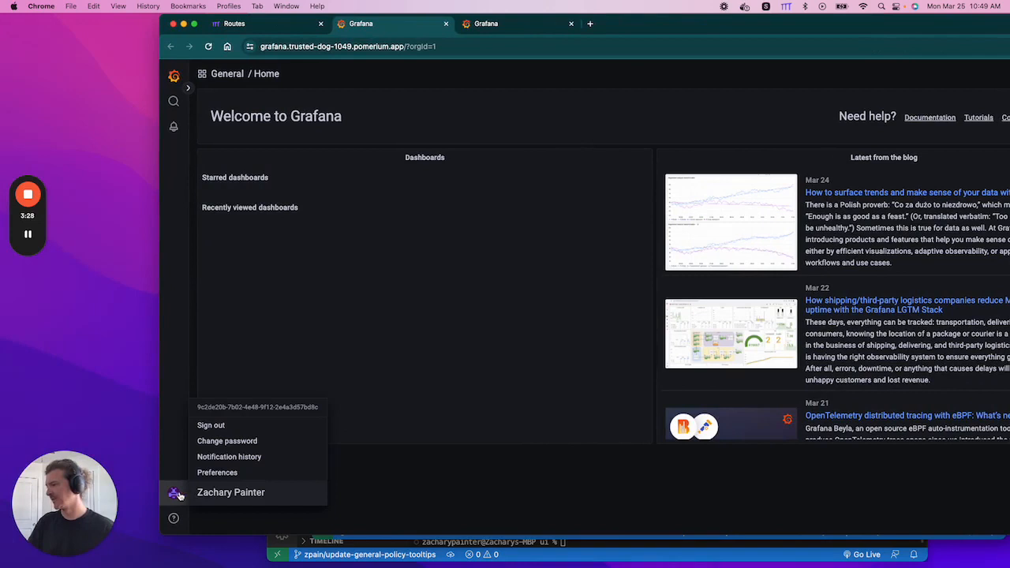